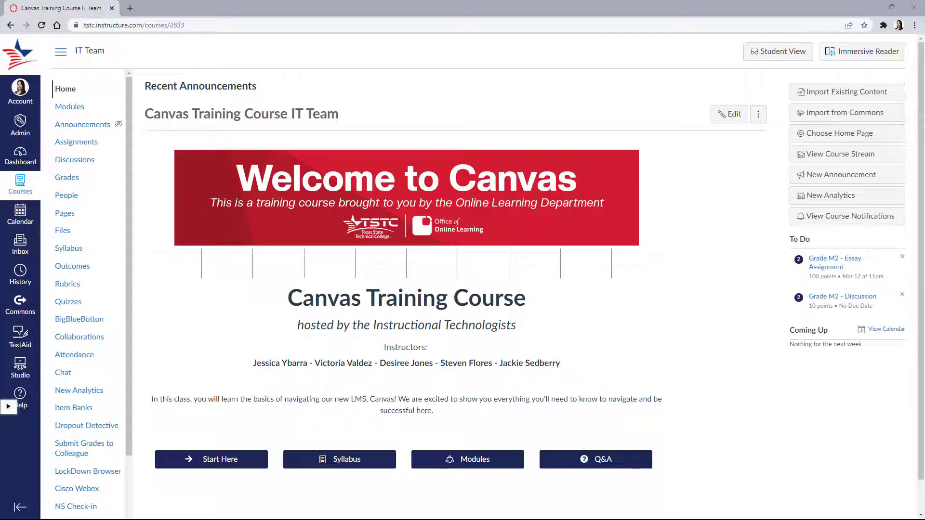
{"action": "mouse_move", "coordinate": [66, 176]}
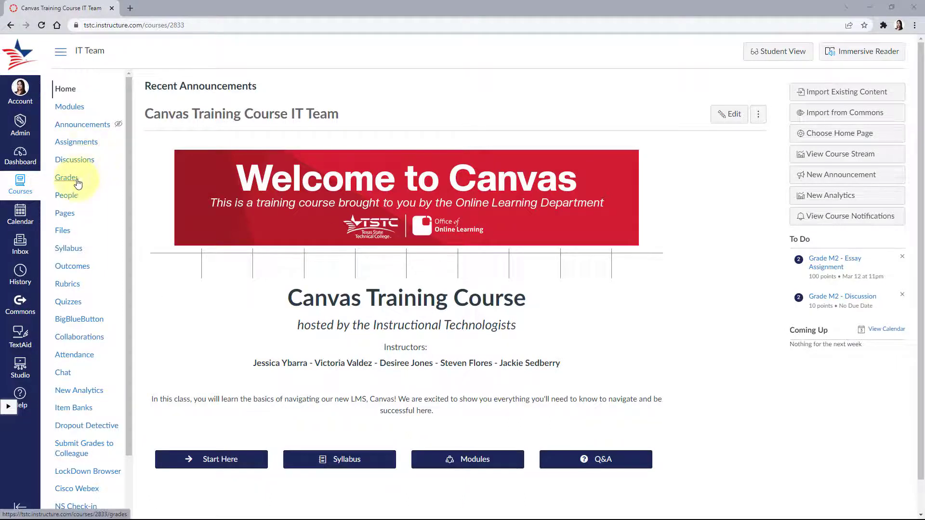
Open the Canvas Training Course Grades page from the course navigation.
{"action": "left_click", "coordinate": [66, 177]}
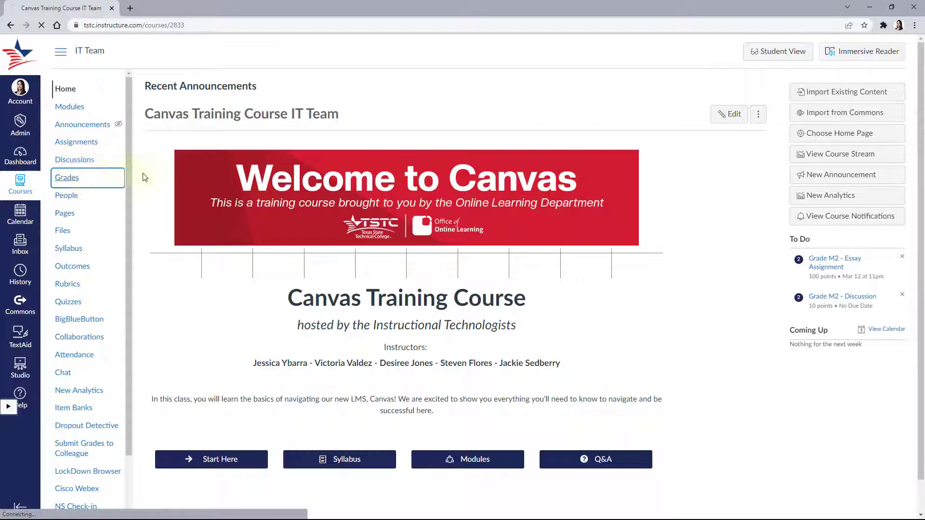
{"action": "left_click", "coordinate": [66, 176]}
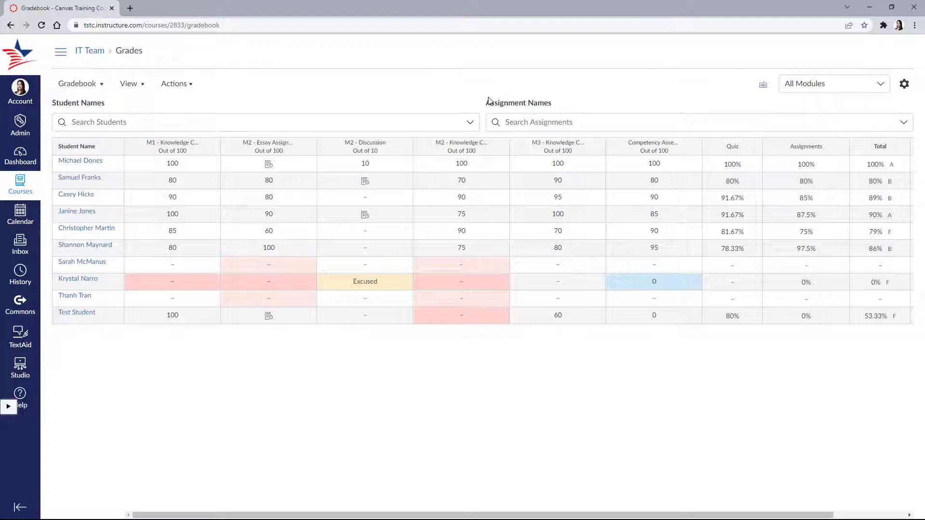
{"action": "left_click", "coordinate": [189, 121]}
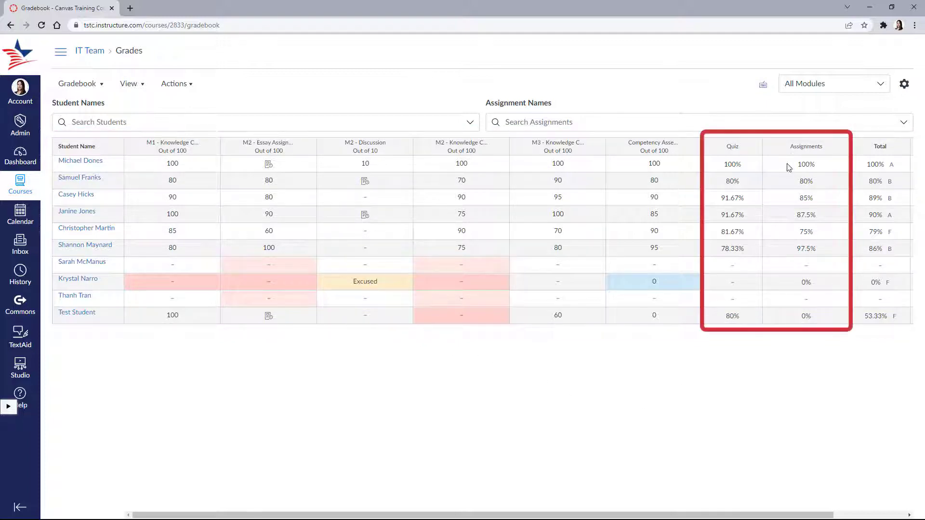
{"action": "scroll", "scroll_direction": "right", "scroll_amount": 3}
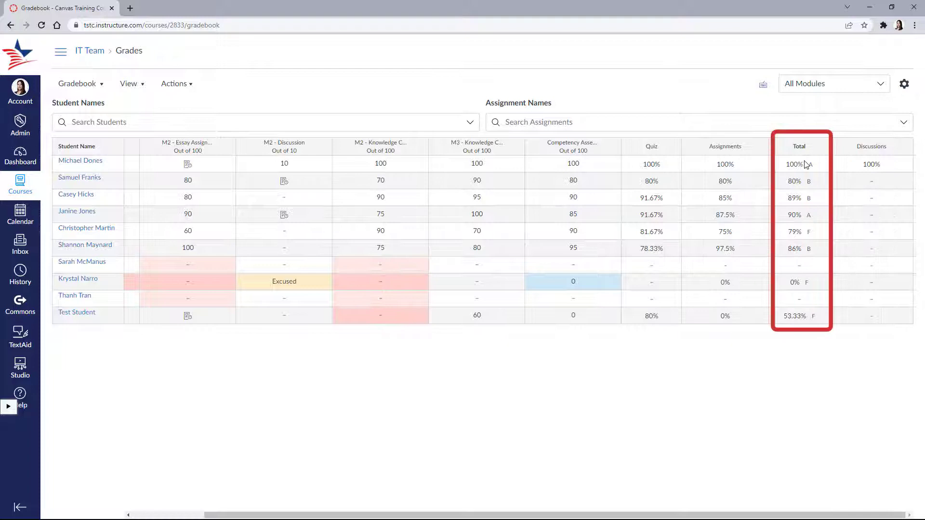
{"action": "scroll", "scroll_direction": "left", "scroll_amount": 3}
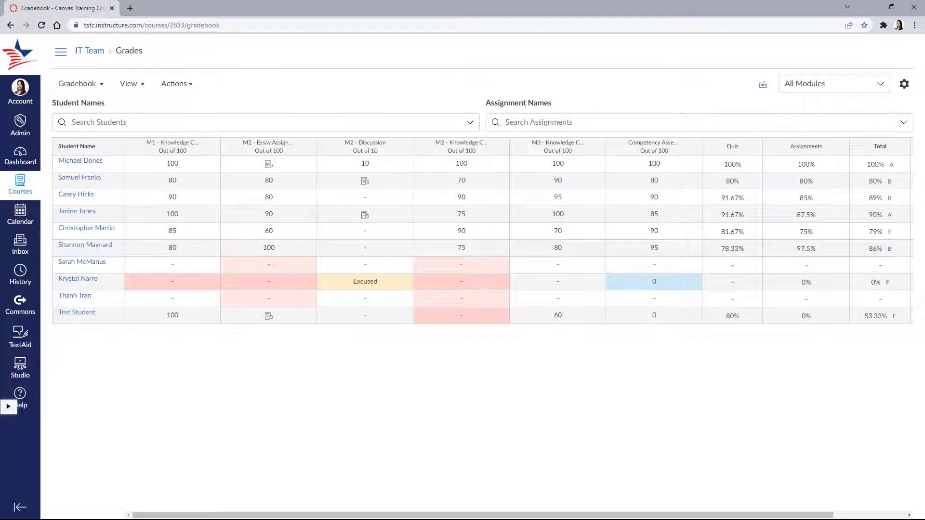
Switch to the Individual Gradebook view and scroll down to Content Selection.
{"action": "left_click", "coordinate": [78, 83]}
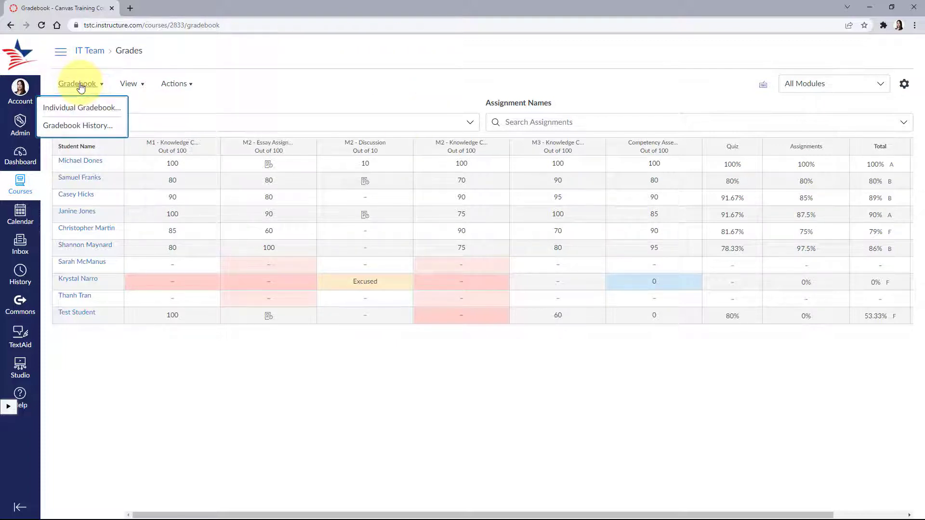
{"action": "mouse_move", "coordinate": [82, 107]}
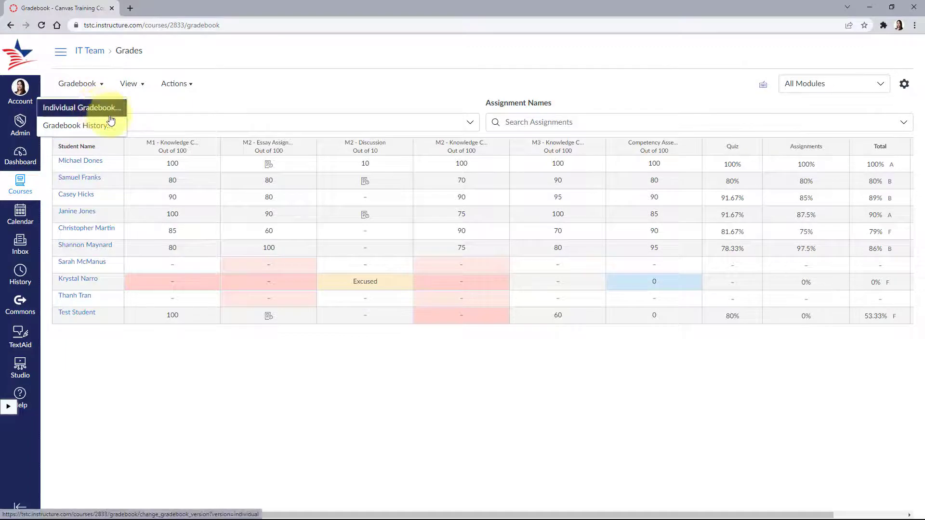
{"action": "mouse_move", "coordinate": [83, 111]}
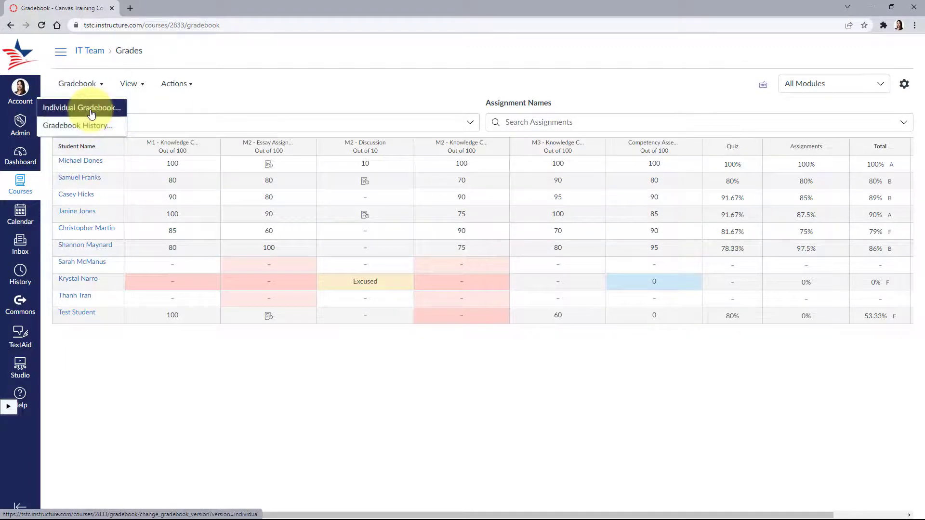
{"action": "left_click", "coordinate": [81, 107]}
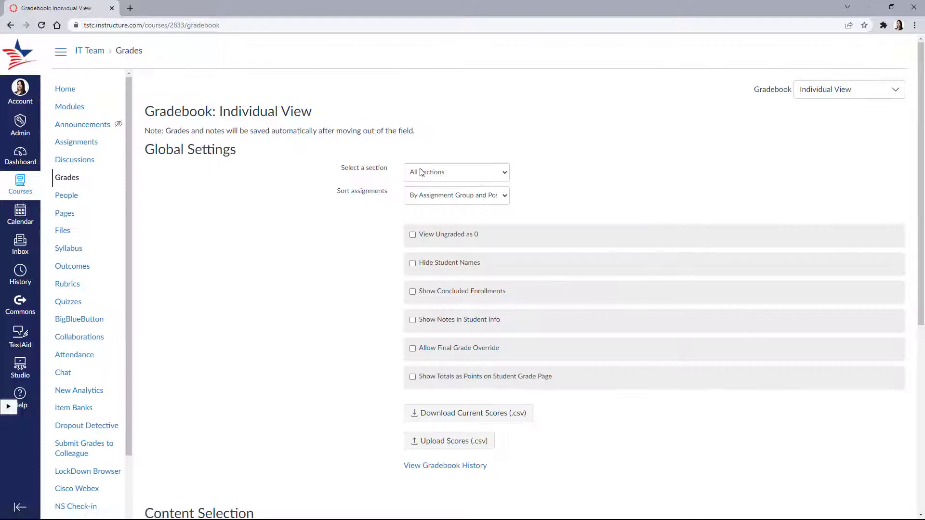
{"action": "mouse_move", "coordinate": [493, 301]}
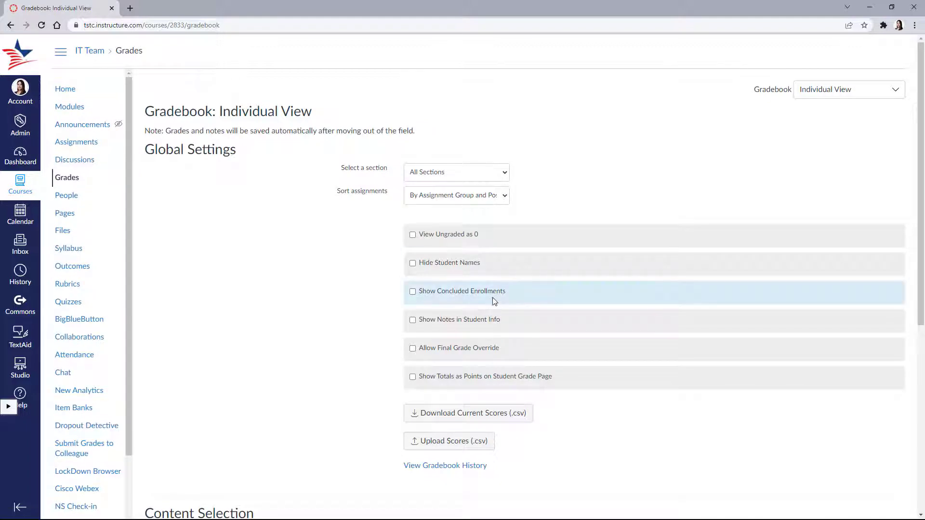
{"action": "scroll", "scroll_direction": "down", "scroll_amount": 3}
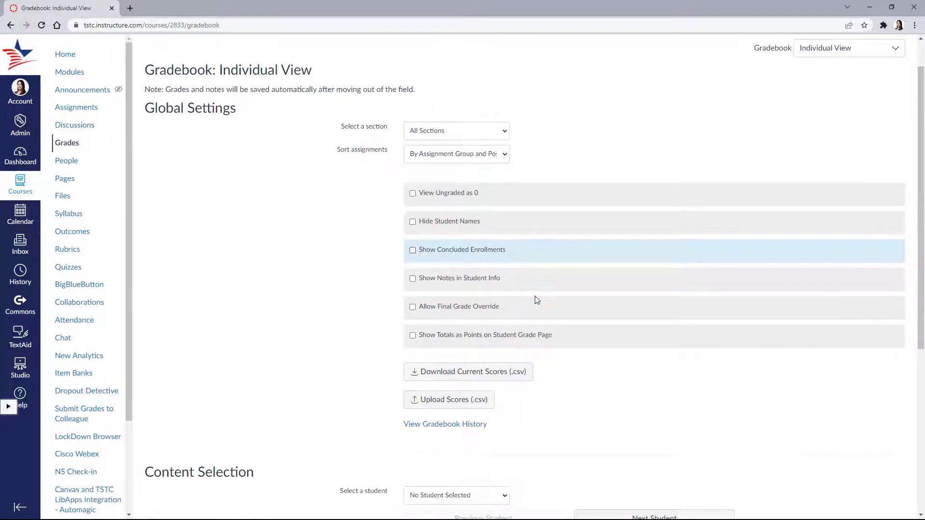
{"action": "scroll", "scroll_direction": "down", "scroll_amount": 3}
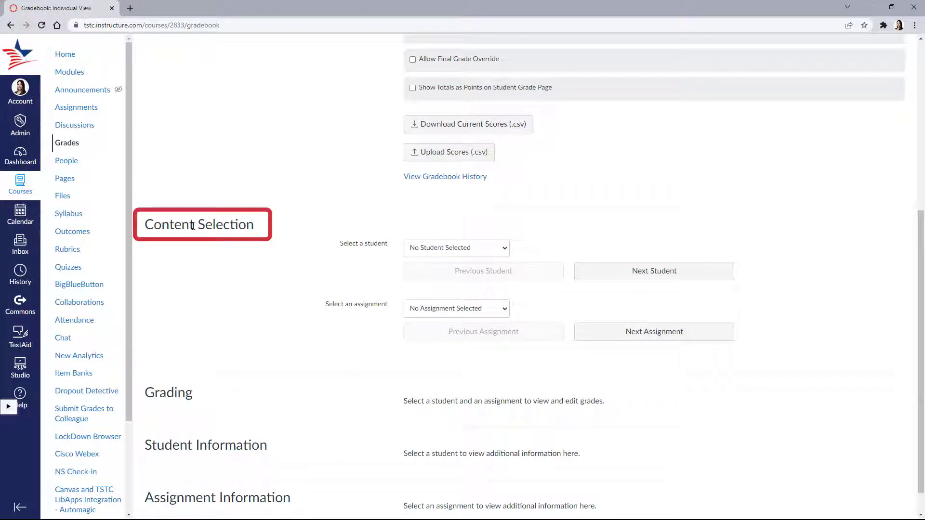
Select the first student on the roster and scroll to their grade summary.
{"action": "left_click", "coordinate": [455, 247]}
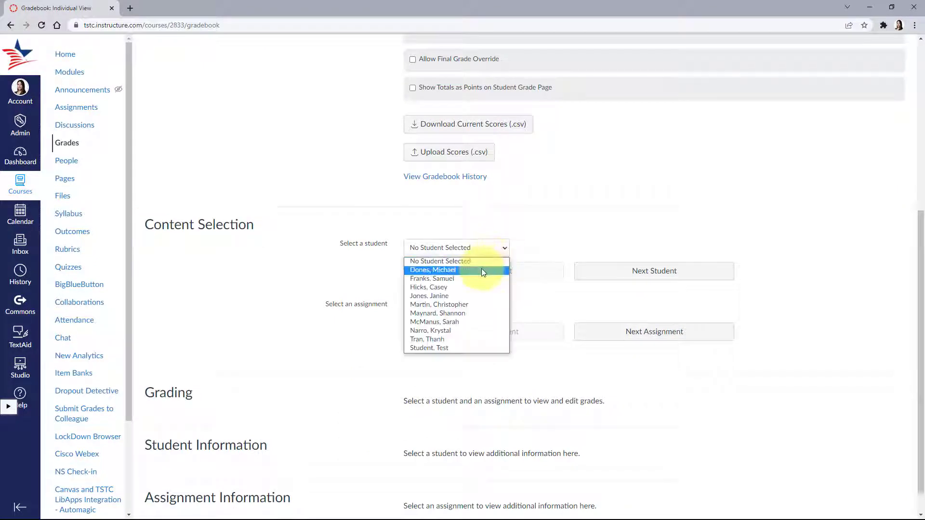
{"action": "left_click", "coordinate": [432, 269]}
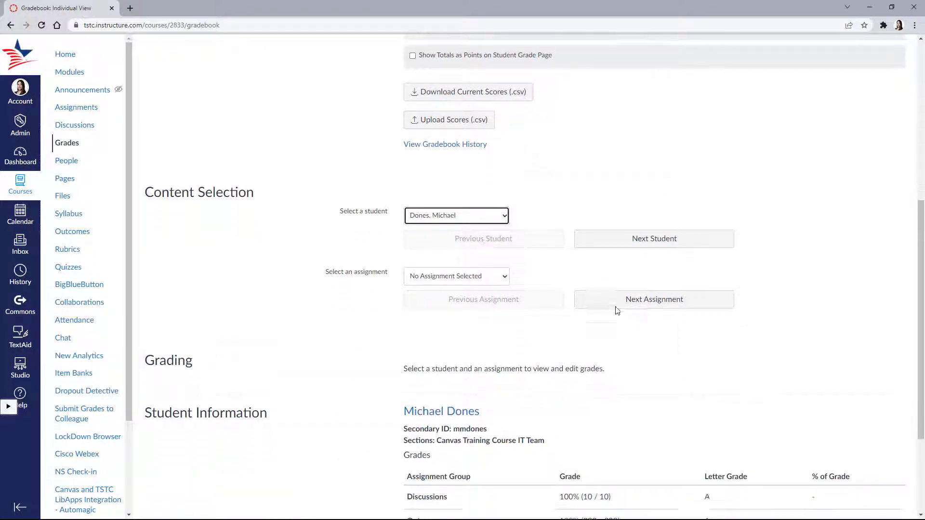
{"action": "scroll", "scroll_direction": "down", "scroll_amount": 3}
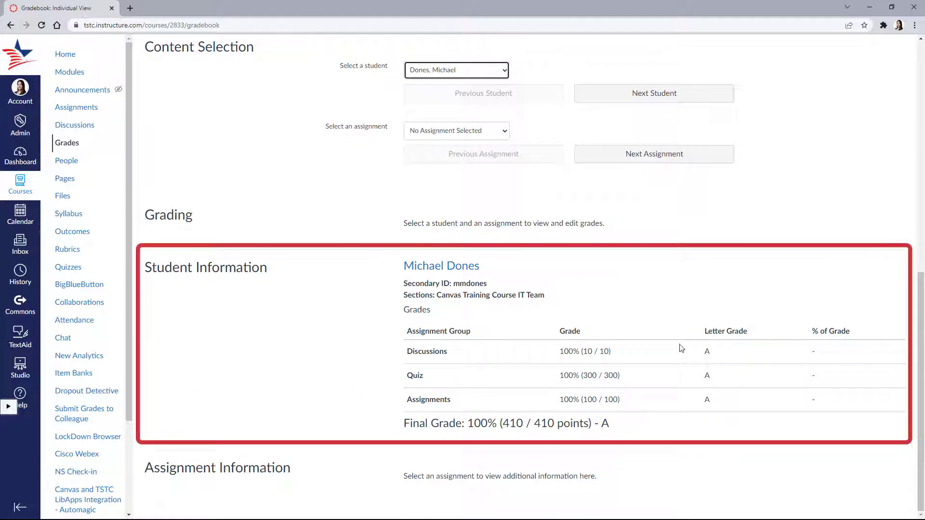
{"action": "mouse_move", "coordinate": [398, 364]}
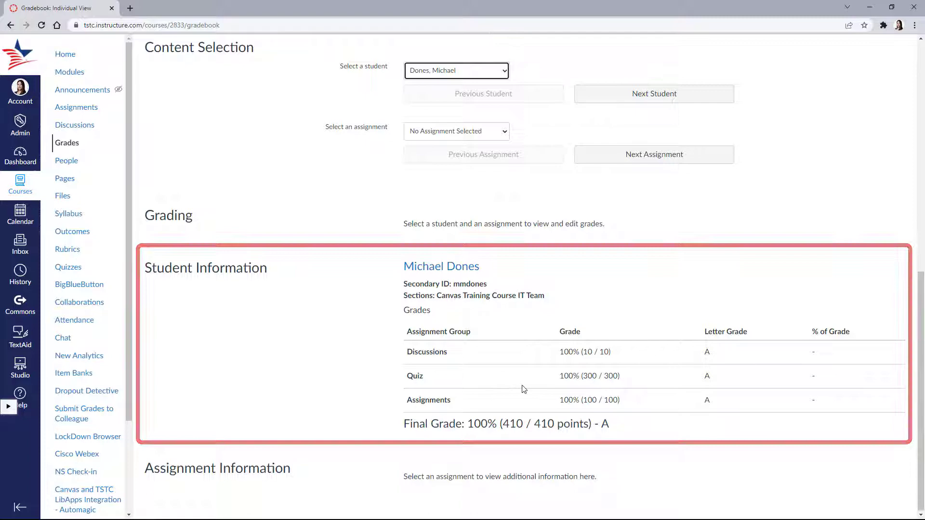
Select M2 - Essay Assignment and view, then close, its submission details.
{"action": "left_click", "coordinate": [455, 323]}
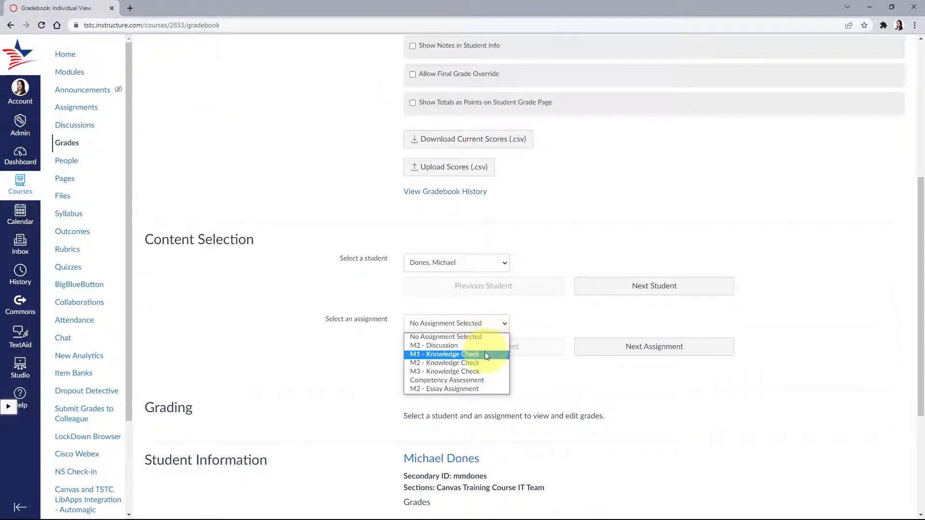
{"action": "left_click", "coordinate": [443, 389]}
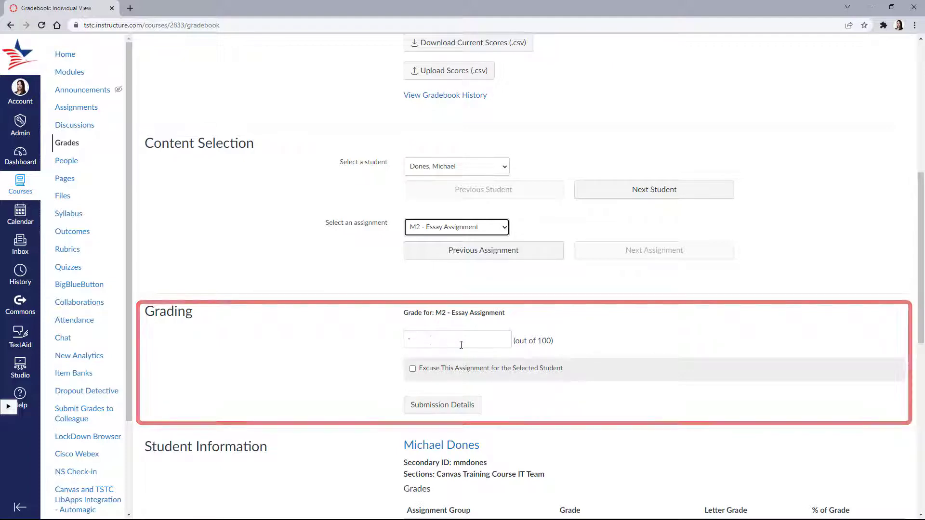
{"action": "left_click", "coordinate": [441, 405]}
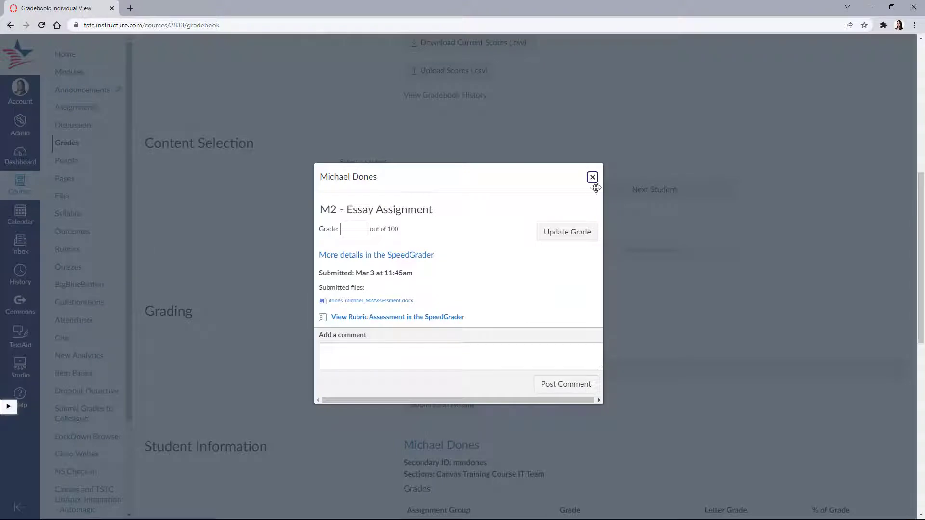
{"action": "left_click", "coordinate": [592, 176]}
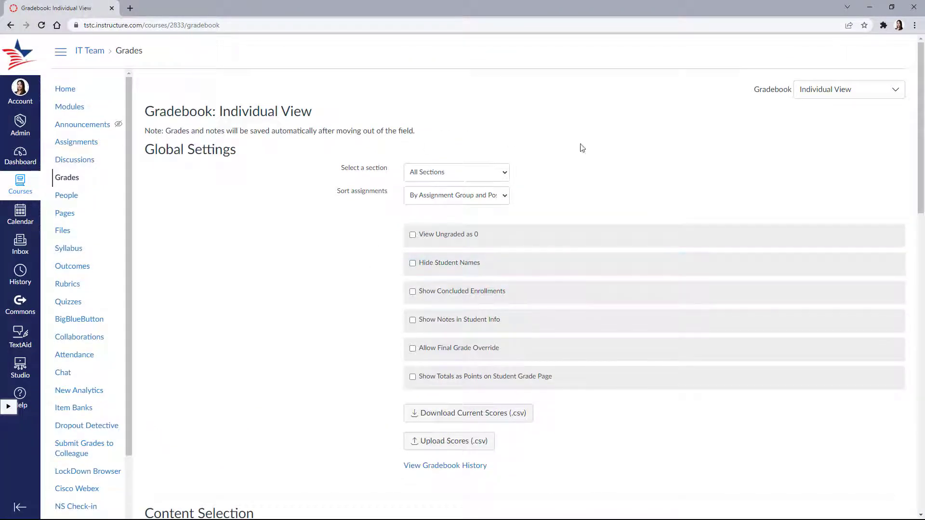
Switch from the Individual View back to the full gradebook grid.
{"action": "left_click", "coordinate": [847, 89]}
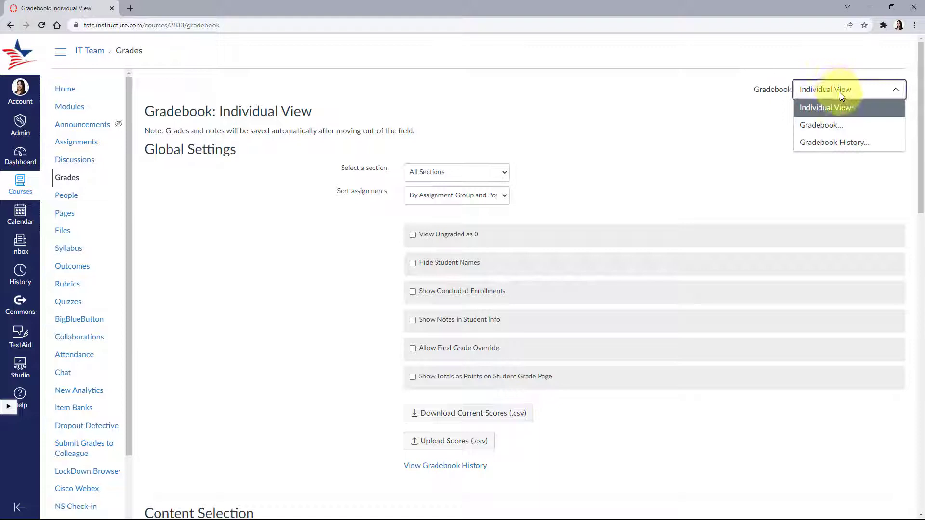
{"action": "left_click", "coordinate": [821, 124]}
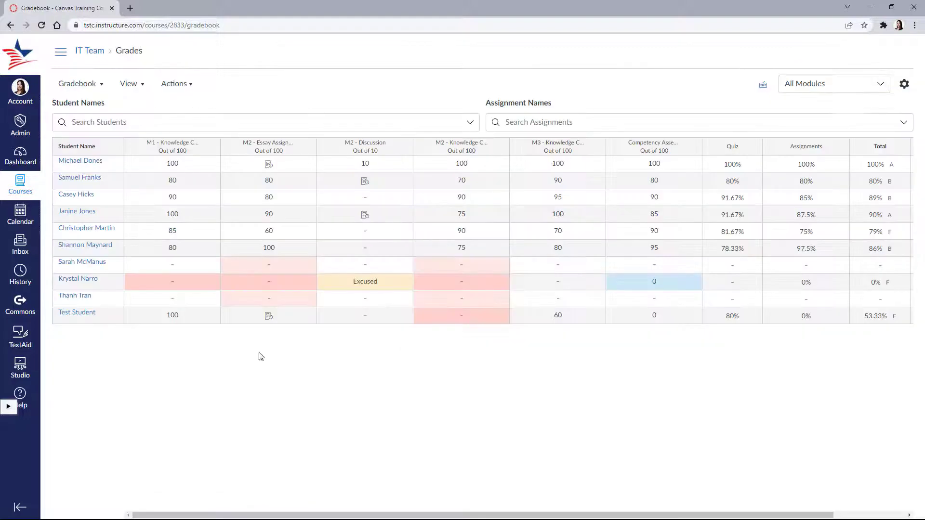
{"action": "left_click", "coordinate": [200, 122]}
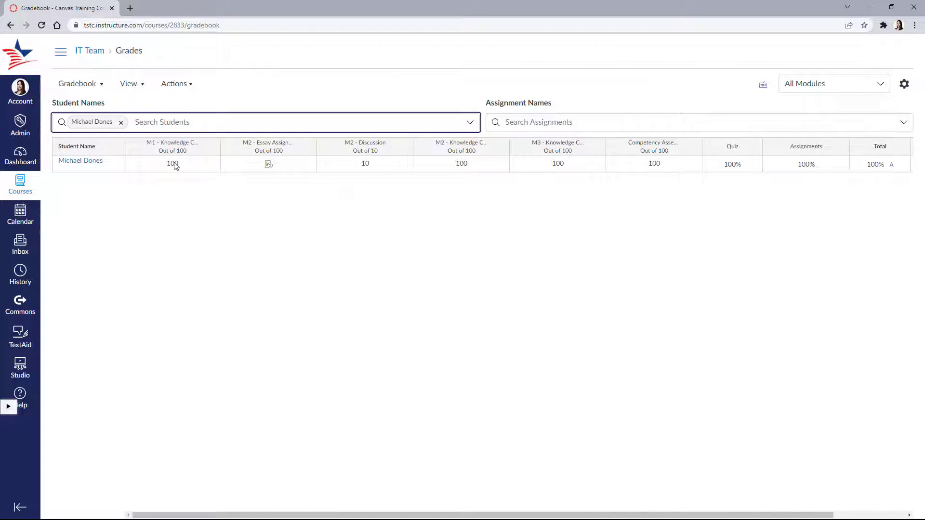
Clear the student filter so all students show again, with Assignment Names open.
{"action": "left_click", "coordinate": [121, 122]}
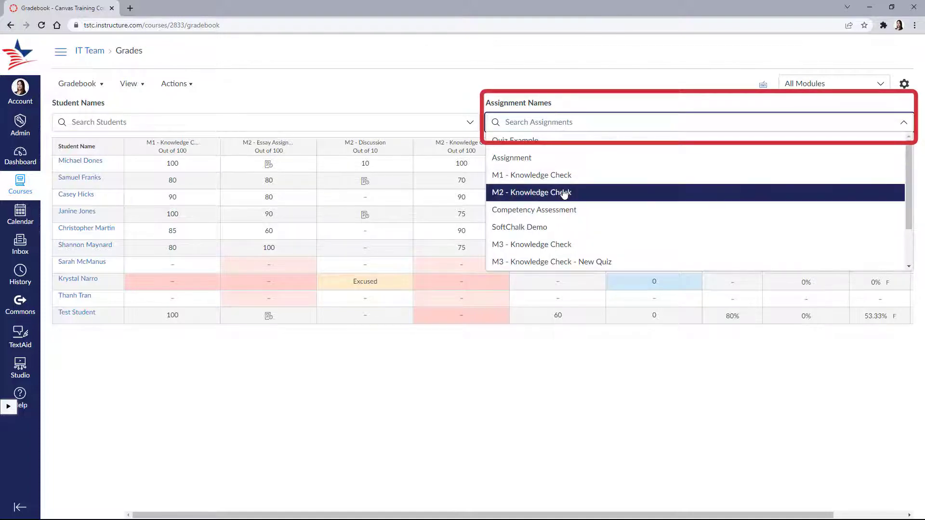
Briefly filter the grid to M2 - Knowledge Check, then remove that filter.
{"action": "left_click", "coordinate": [530, 192]}
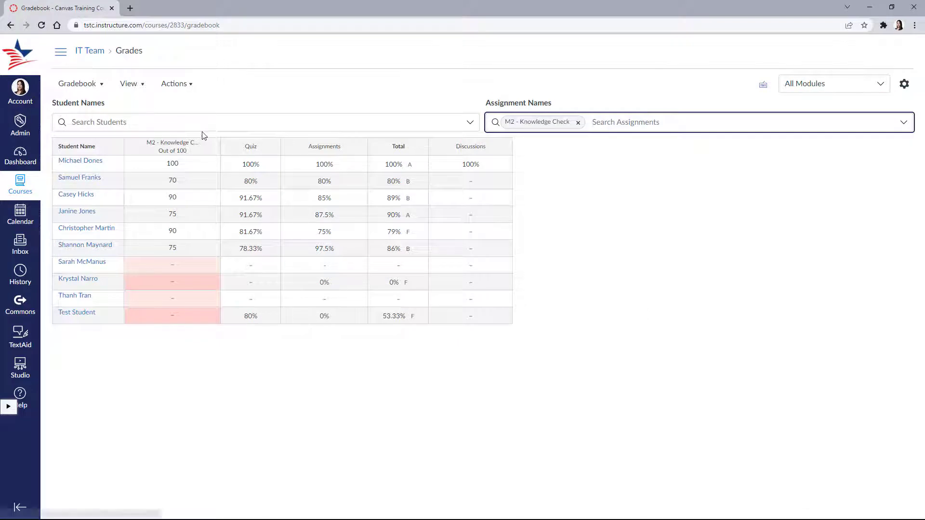
{"action": "mouse_move", "coordinate": [561, 136]}
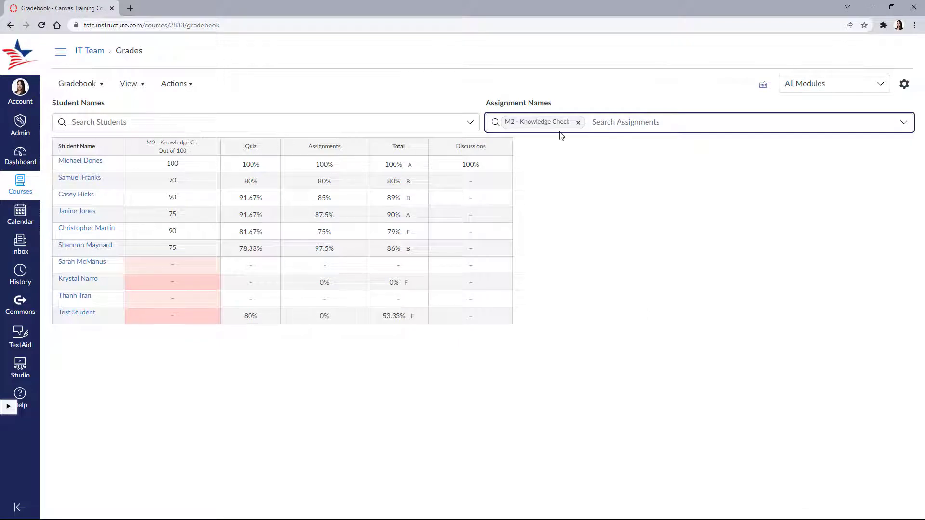
{"action": "left_click", "coordinate": [77, 83]}
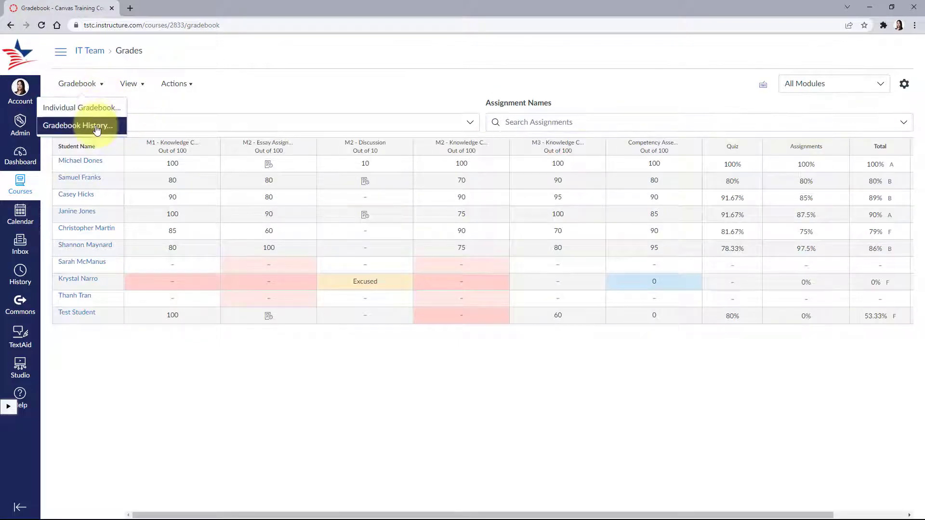
Review the Gradebook History log, then return to the main gradebook grid.
{"action": "left_click", "coordinate": [77, 125]}
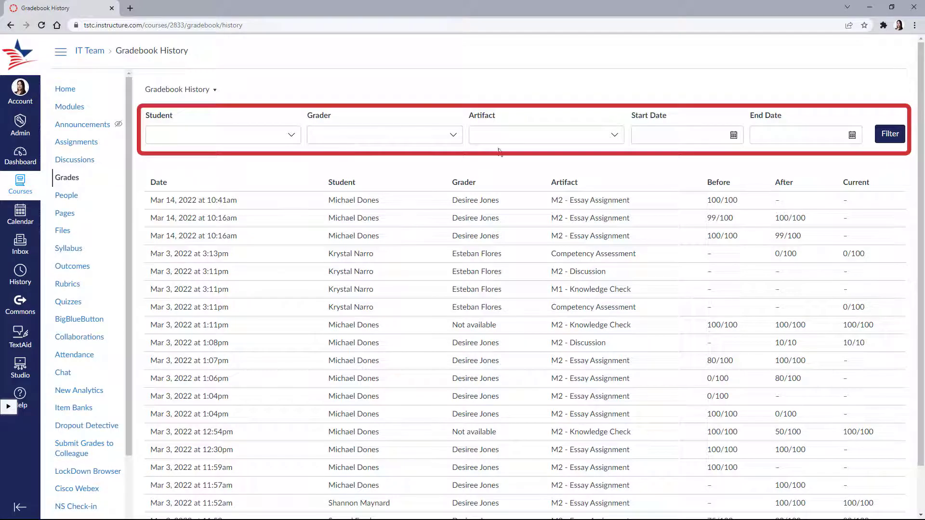
{"action": "left_click", "coordinate": [180, 89]}
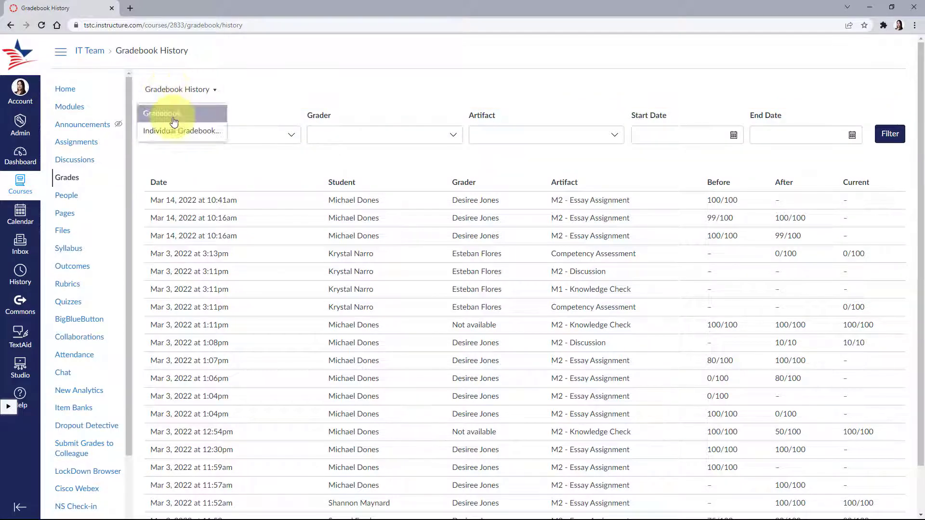
{"action": "left_click", "coordinate": [161, 113]}
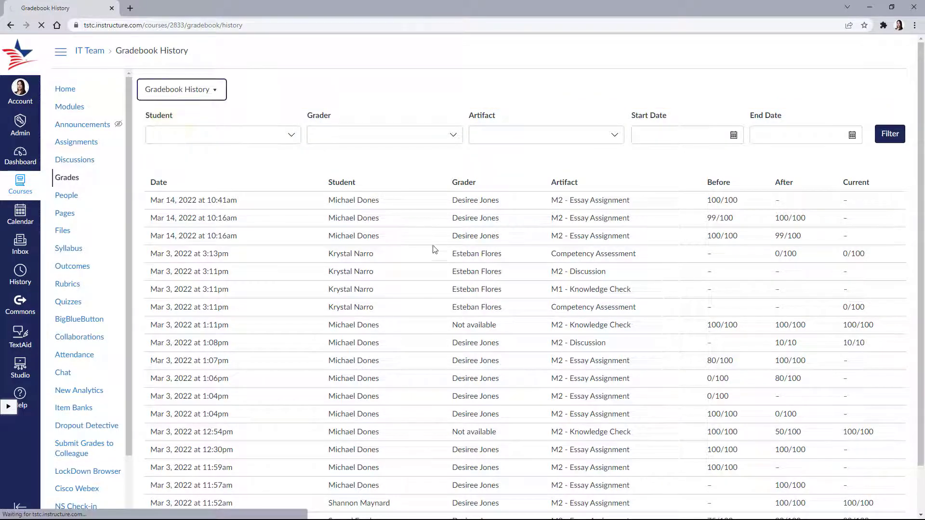
{"action": "left_click", "coordinate": [129, 83]}
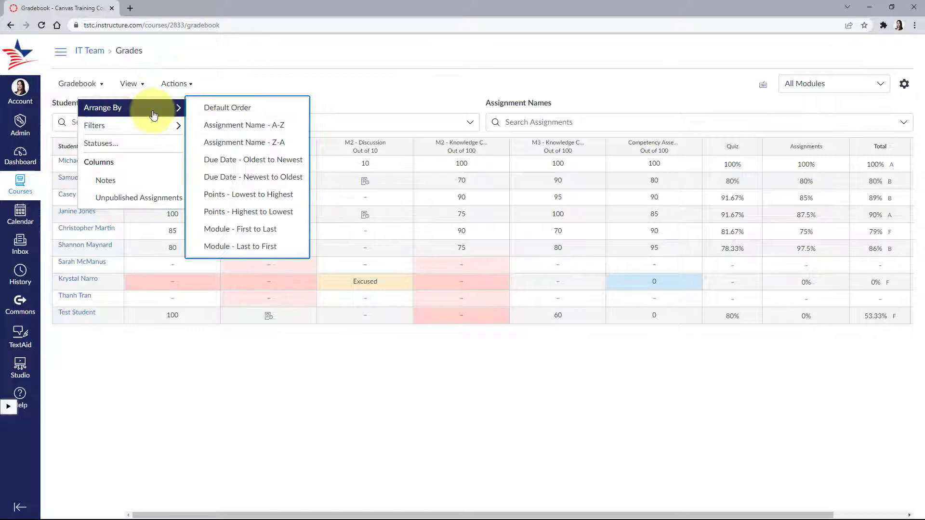
{"action": "mouse_move", "coordinate": [244, 142]}
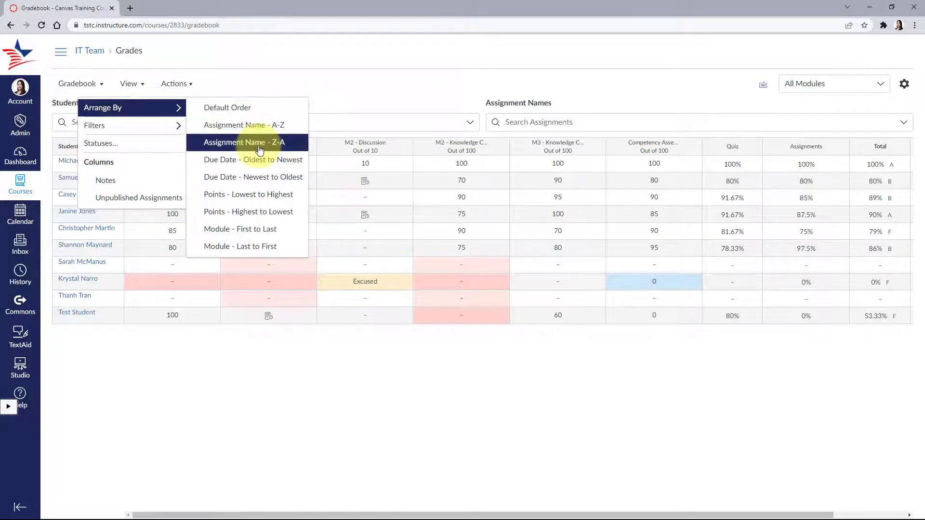
{"action": "mouse_move", "coordinate": [253, 159]}
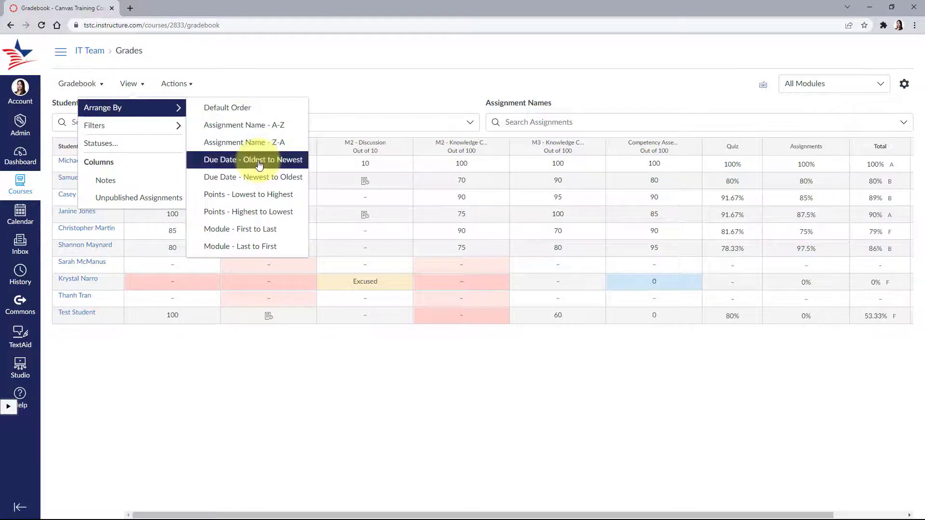
{"action": "mouse_move", "coordinate": [268, 211]}
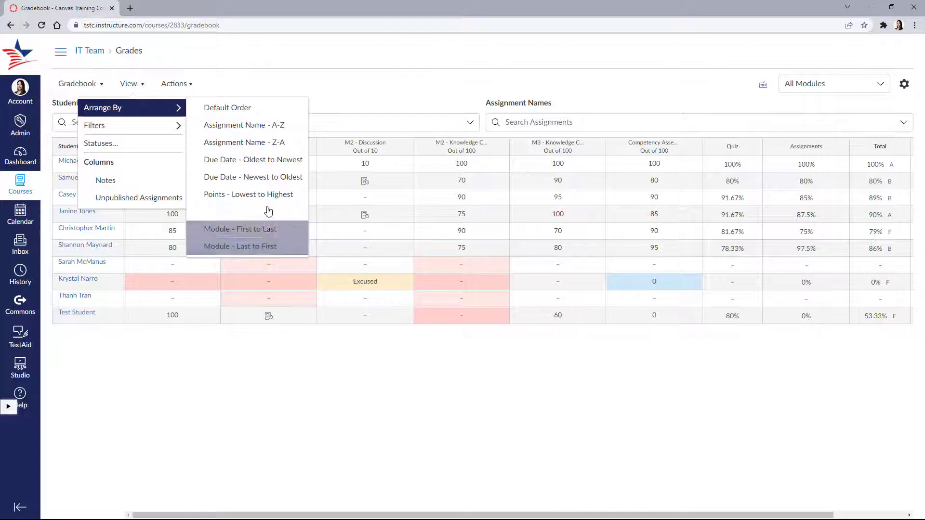
{"action": "mouse_move", "coordinate": [147, 144]}
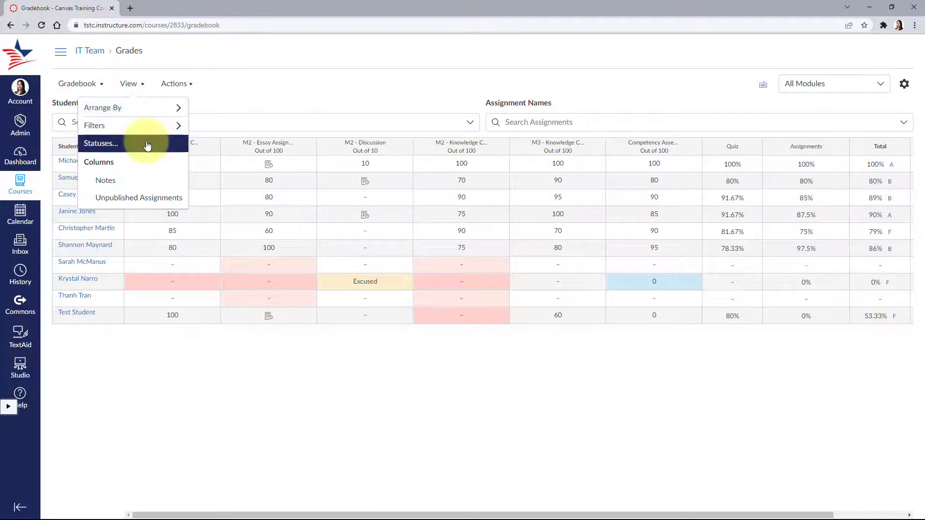
Open the Statuses dialog for Late, Missing, Resubmitted, Dropped and Excused colours.
{"action": "left_click", "coordinate": [100, 143]}
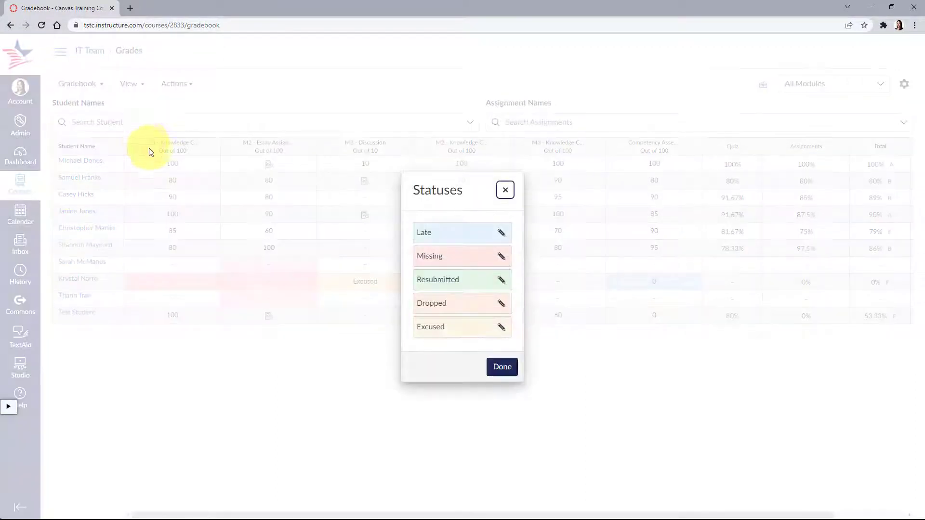
{"action": "mouse_move", "coordinate": [524, 348]}
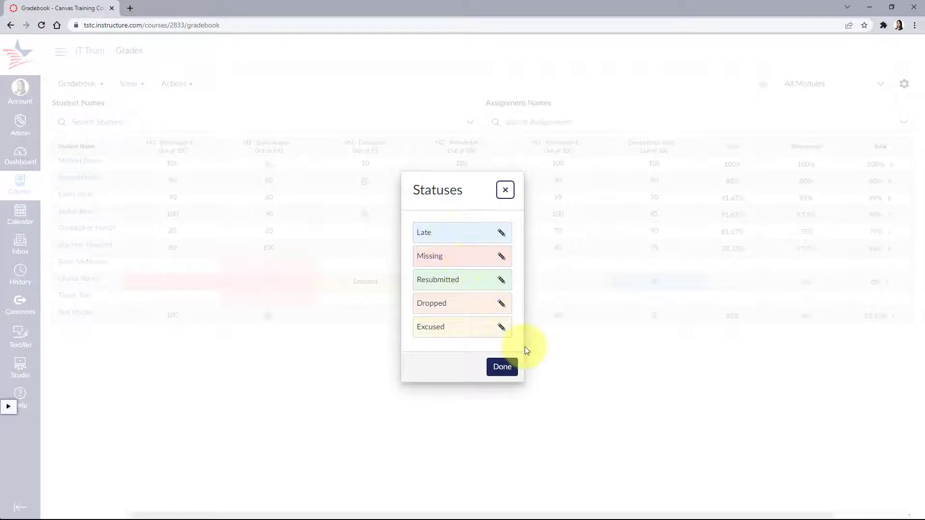
Close the Statuses dialog unchanged and bring up the Student Name column options.
{"action": "left_click", "coordinate": [129, 83]}
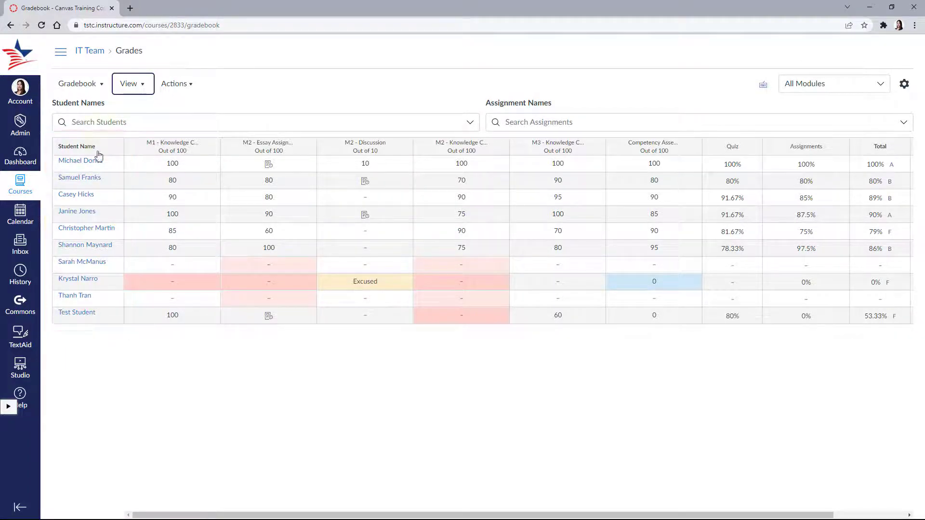
{"action": "left_click", "coordinate": [115, 146]}
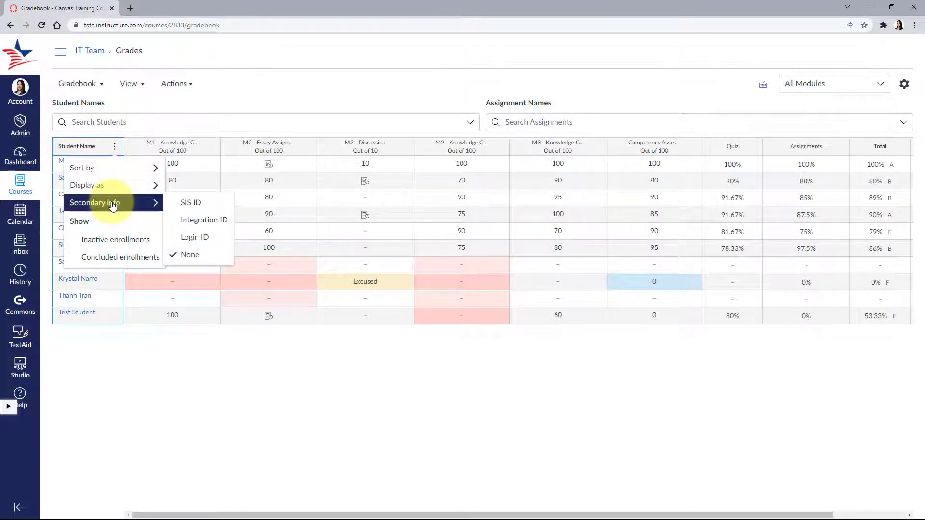
Close the Student Name options and choose Message Students Who for M1 - Knowledge Check.
{"action": "left_click", "coordinate": [141, 371]}
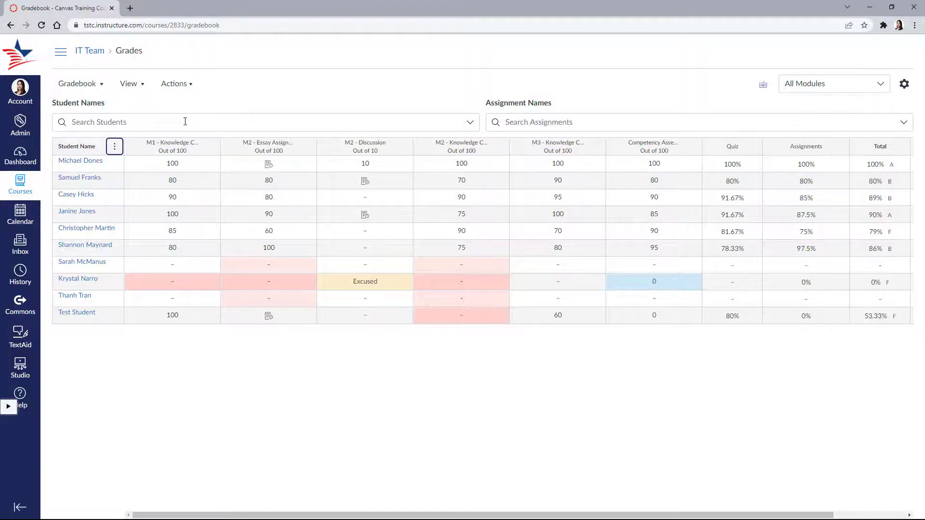
{"action": "mouse_move", "coordinate": [209, 148]}
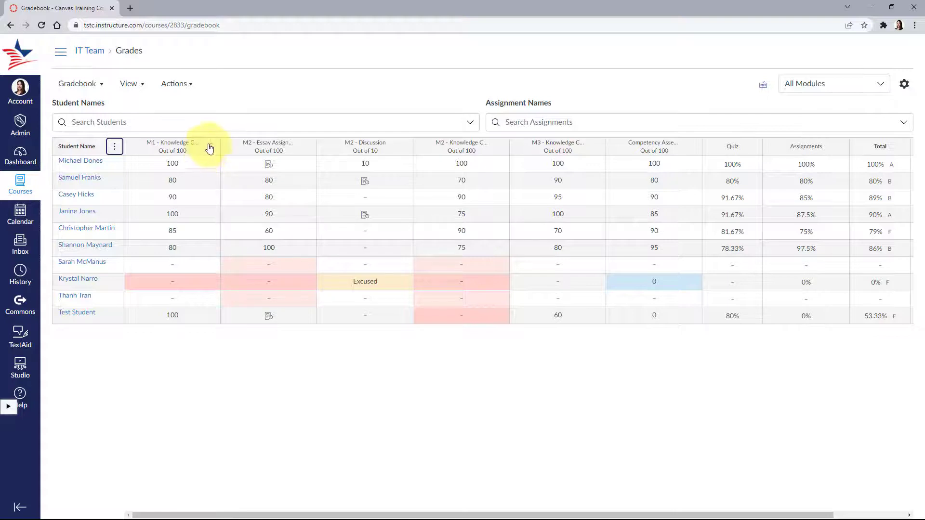
{"action": "left_click", "coordinate": [211, 145]}
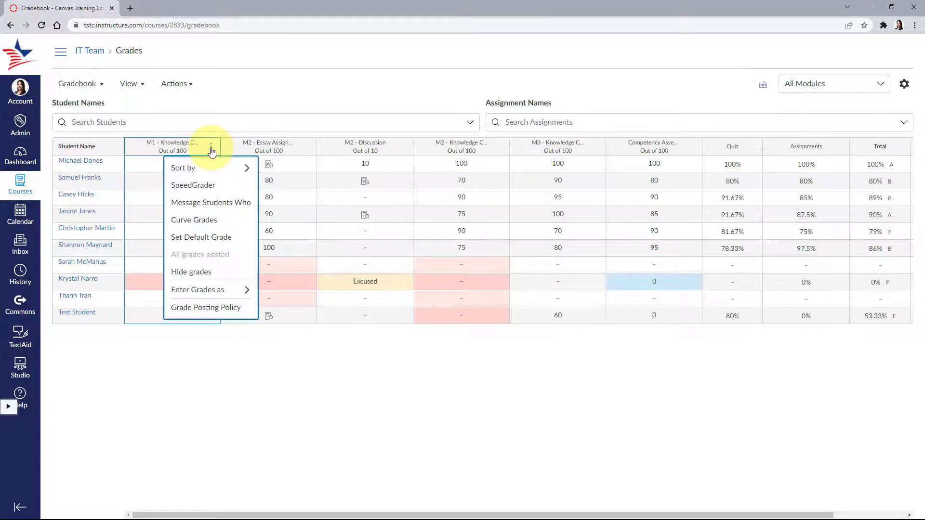
{"action": "mouse_move", "coordinate": [210, 207]}
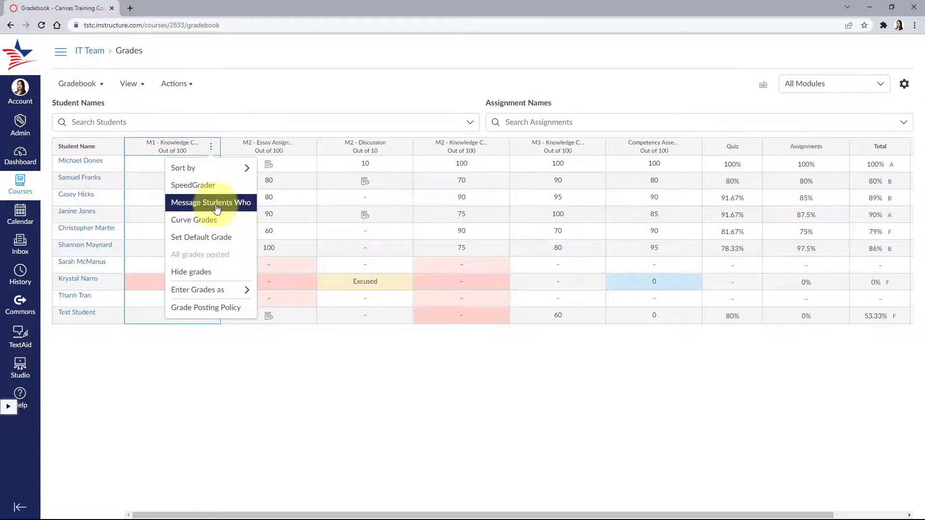
{"action": "left_click", "coordinate": [210, 202]}
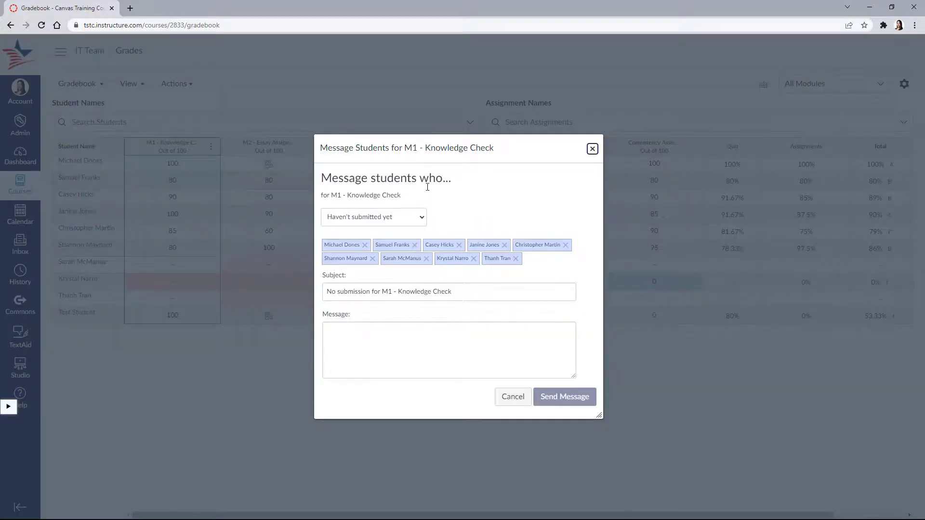
Message students who haven't submitted M1 - Knowledge Check: 'Please turn in your assignment today!'.
{"action": "left_click", "coordinate": [373, 216]}
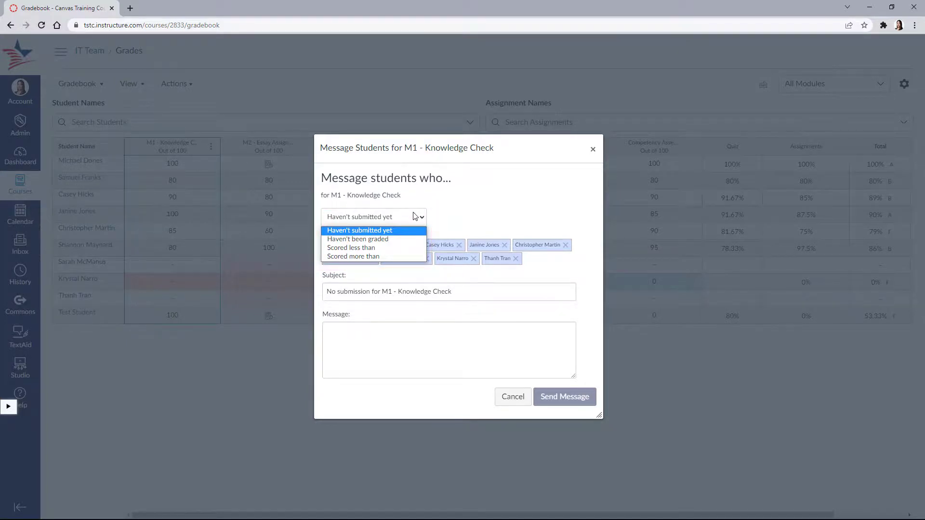
{"action": "left_click", "coordinate": [372, 216]}
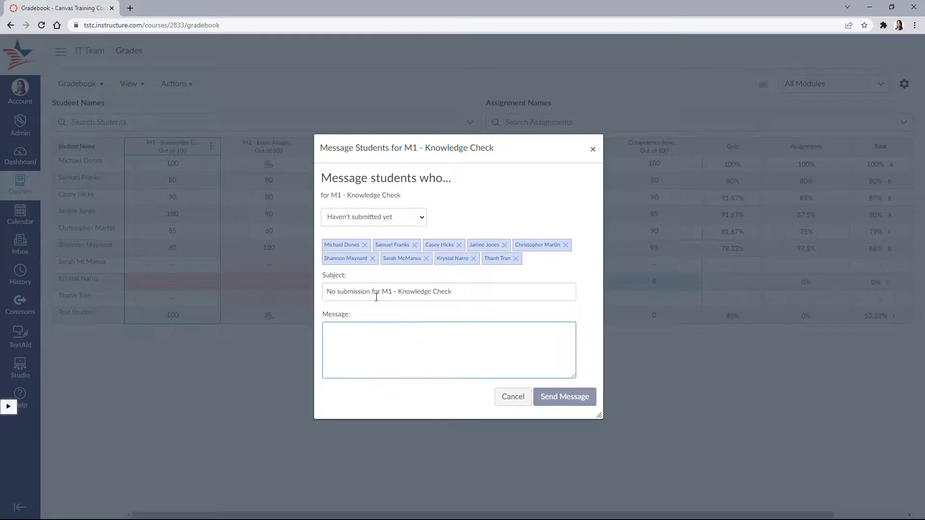
{"action": "type", "text": "Please"}
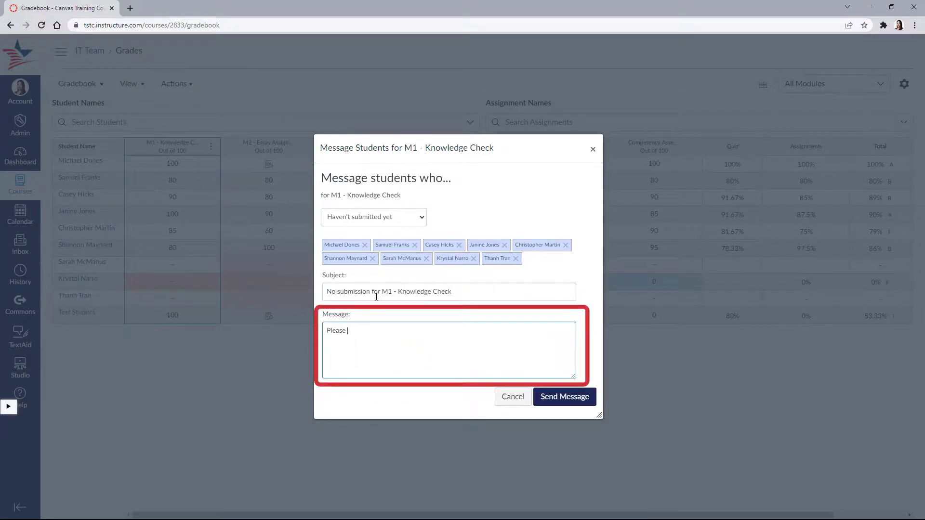
{"action": "type", "text": "turn in your assignment today!"}
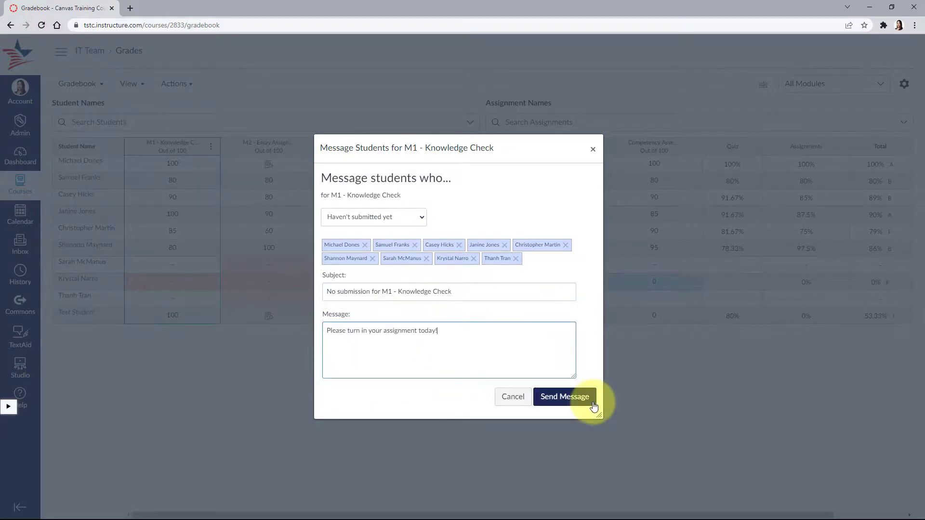
{"action": "left_click", "coordinate": [563, 396]}
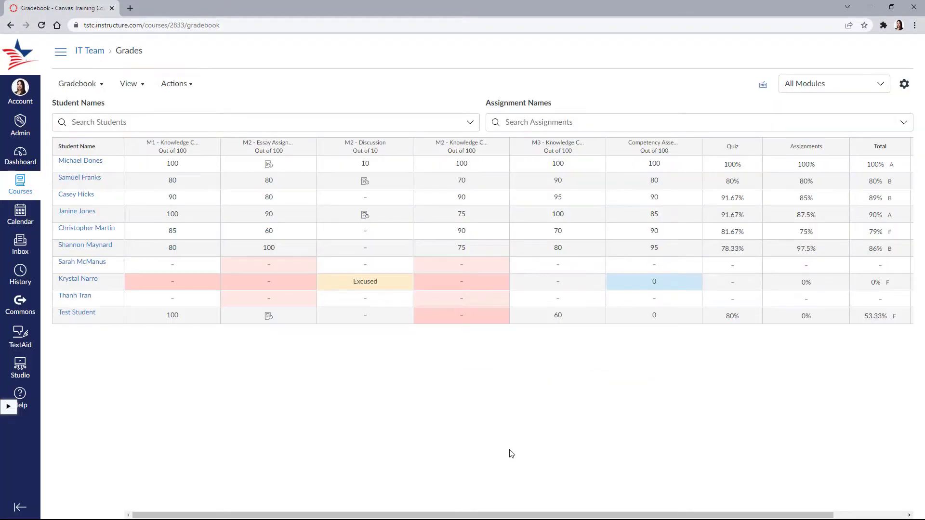